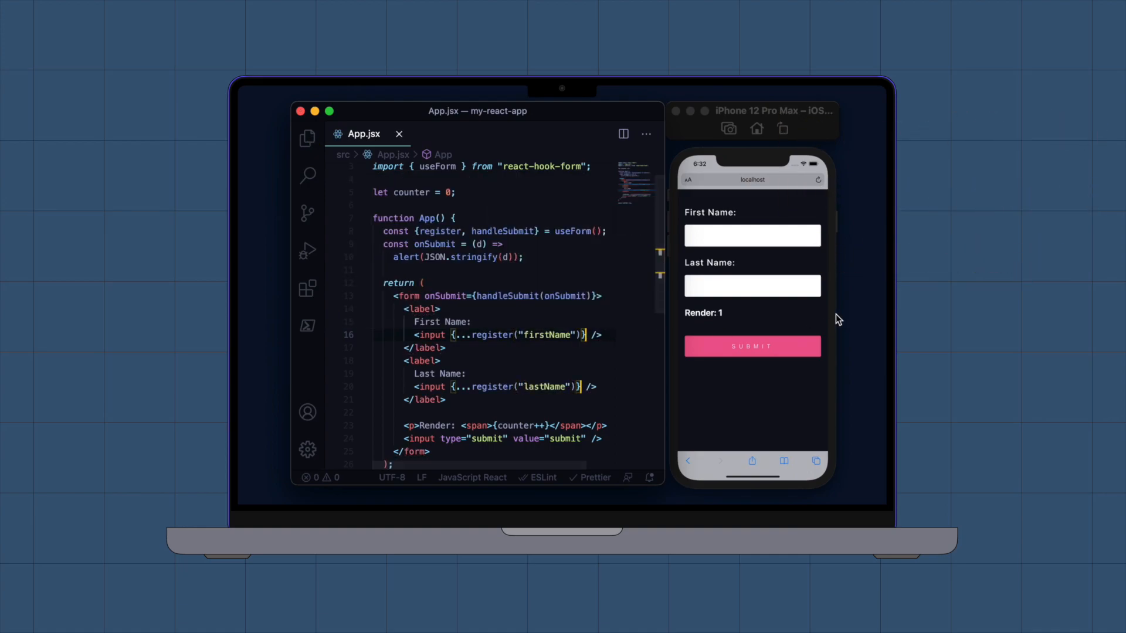
Enter 'Bil' into the name field of the React Hook Form preview.
type("Bil")
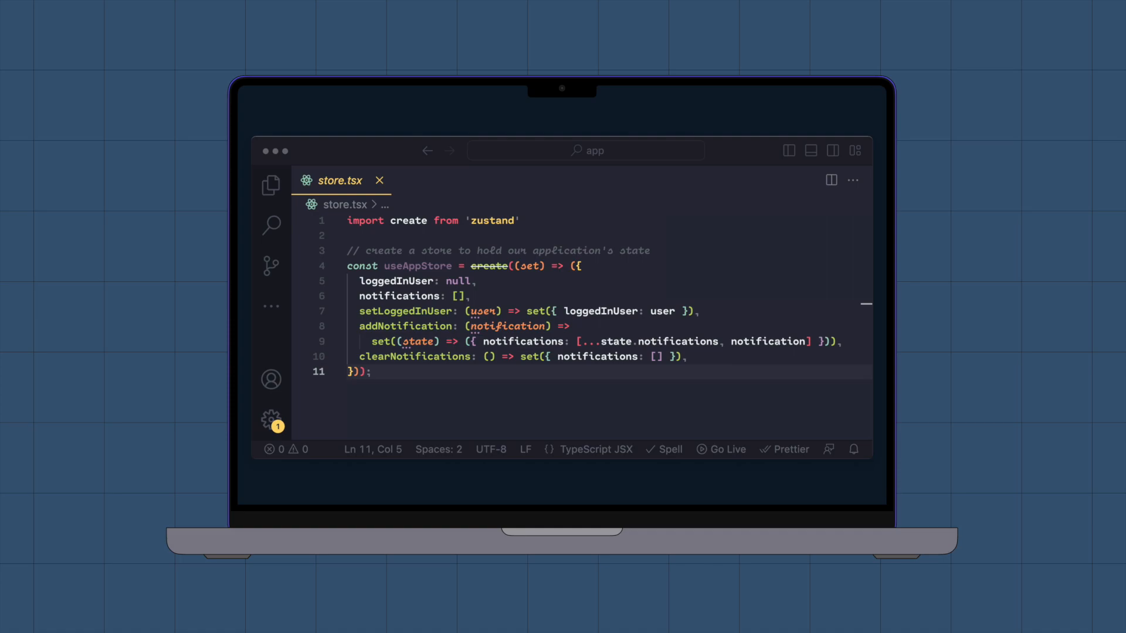
Switch the editor to store.tsx for the Zustand useAppStore definition.
left_click(345, 180)
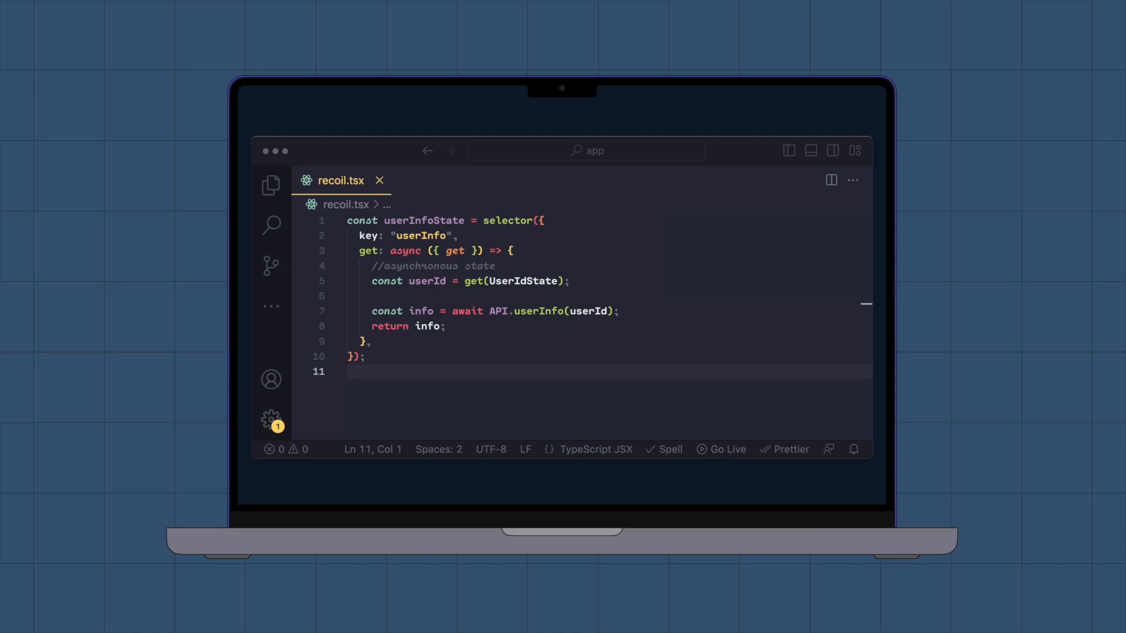
mouse_move(599, 220)
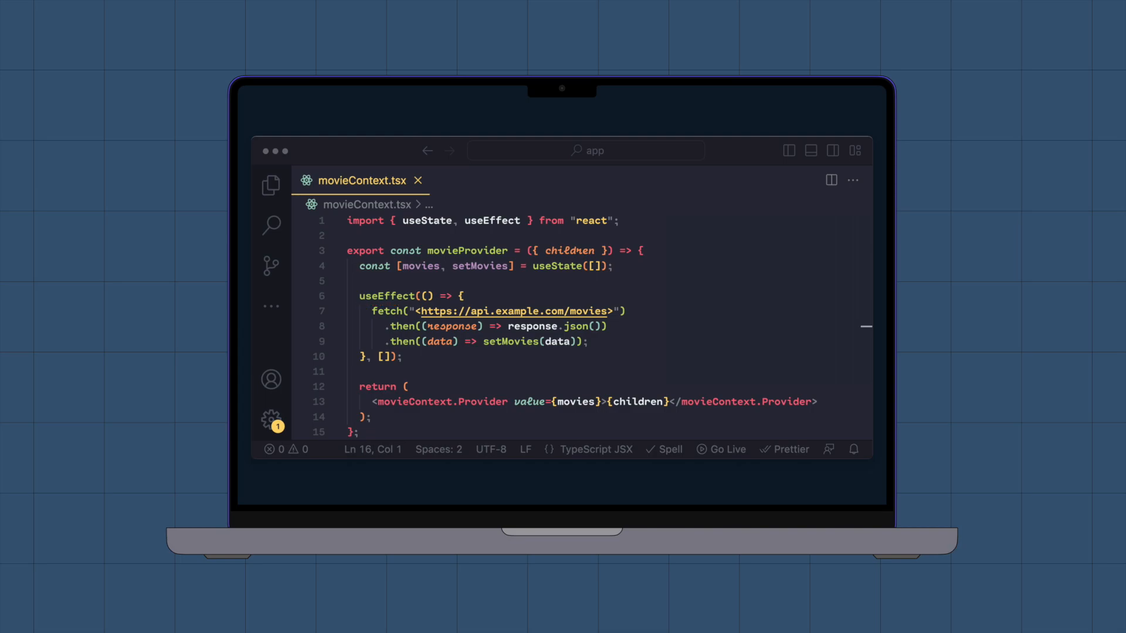
Switch the editor to App.tsx after finishing movieProvider in movieContext.tsx.
left_click(334, 181)
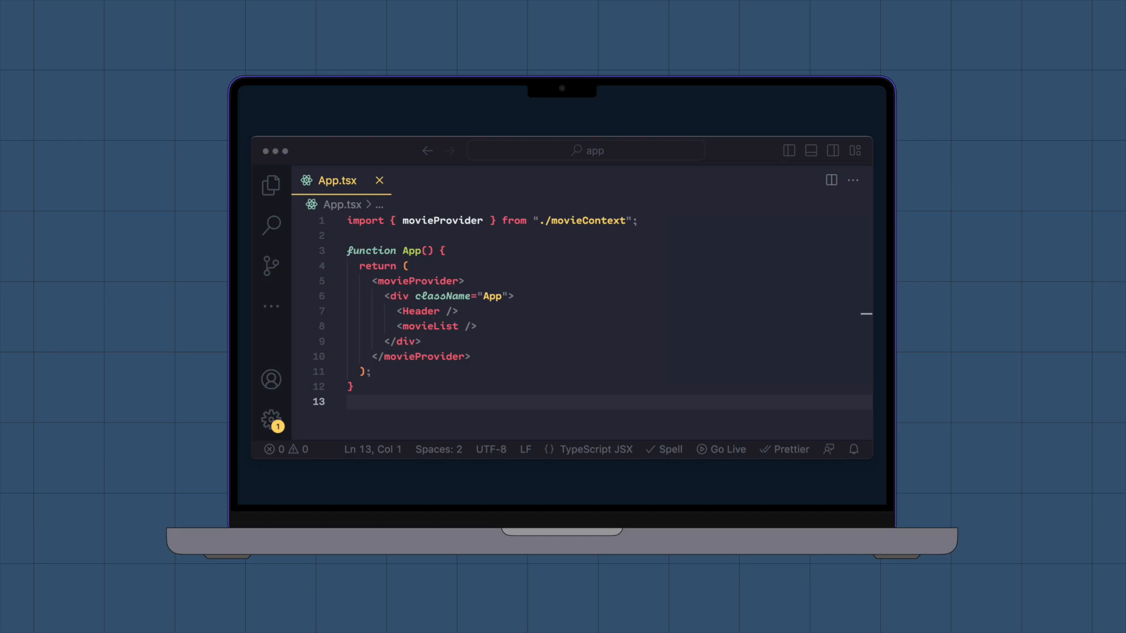
Switch the editor to movieList.tsx to read movies via useContext(movieContext).
left_click(332, 180)
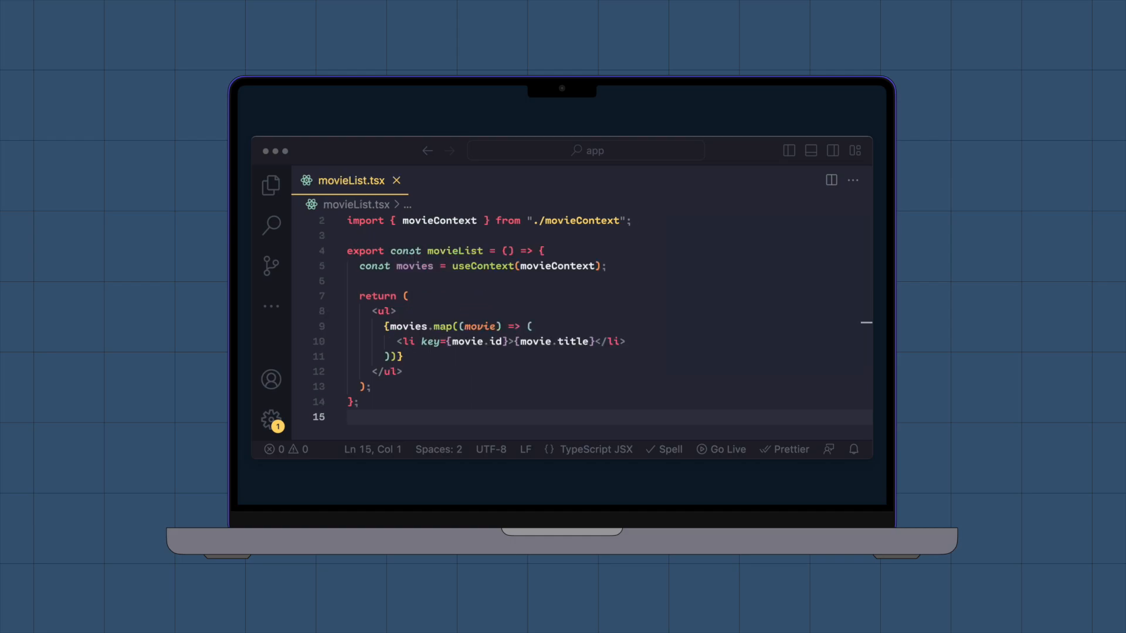
mouse_move(482, 266)
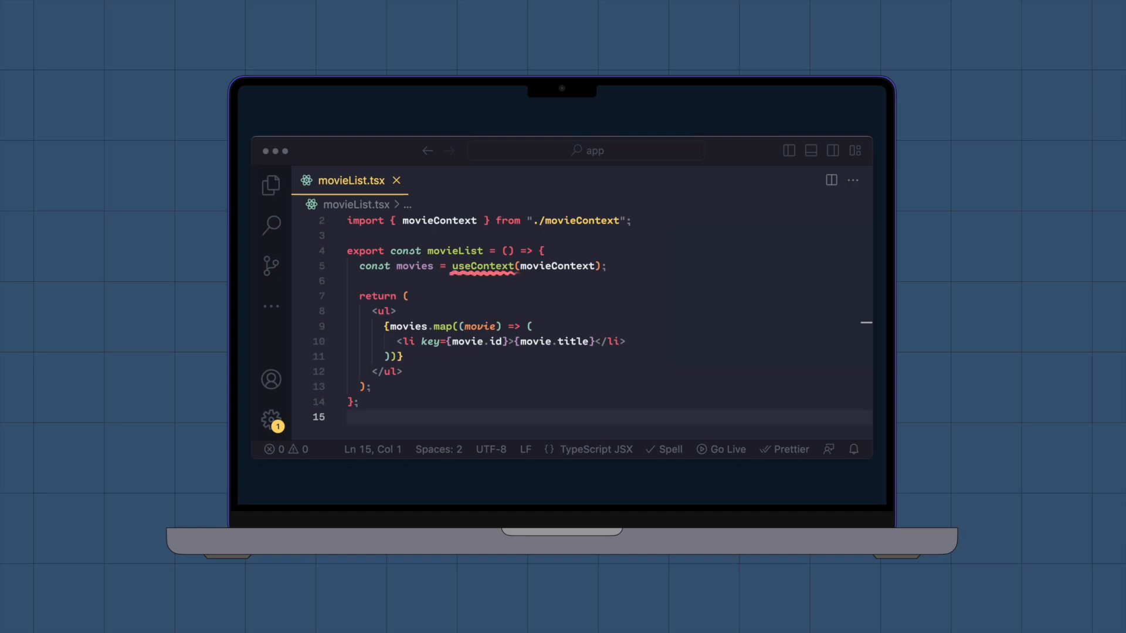